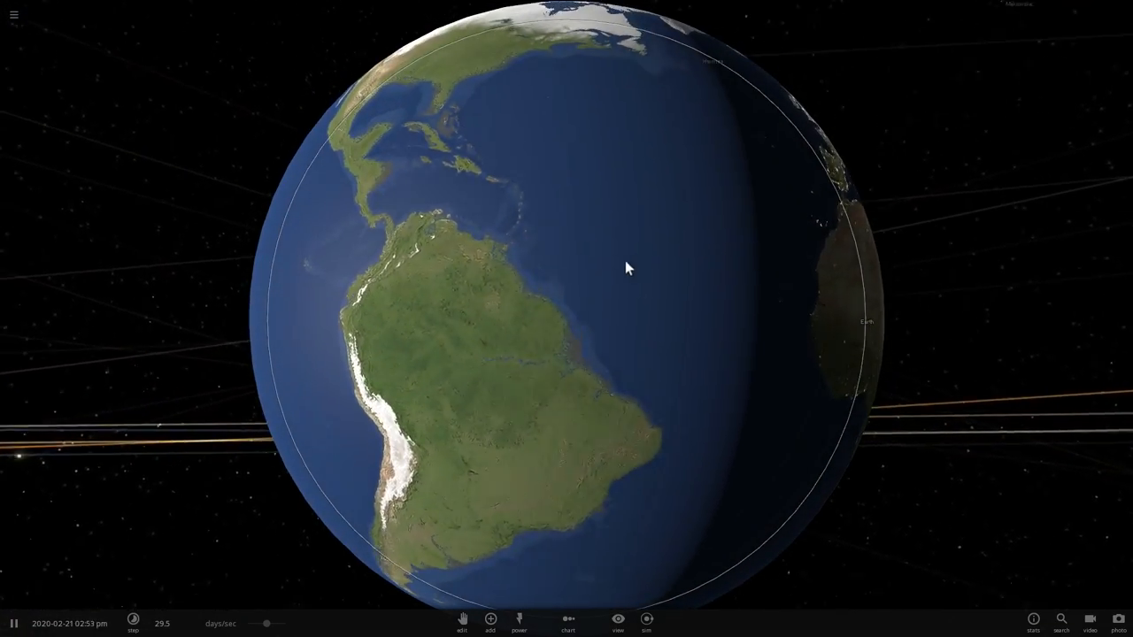
Step: Orbit around Earth and select it to show its mass, radius and temperature card
{"action": "left_click_drag", "start_coordinate": [626, 269], "coordinate": [584, 298]}
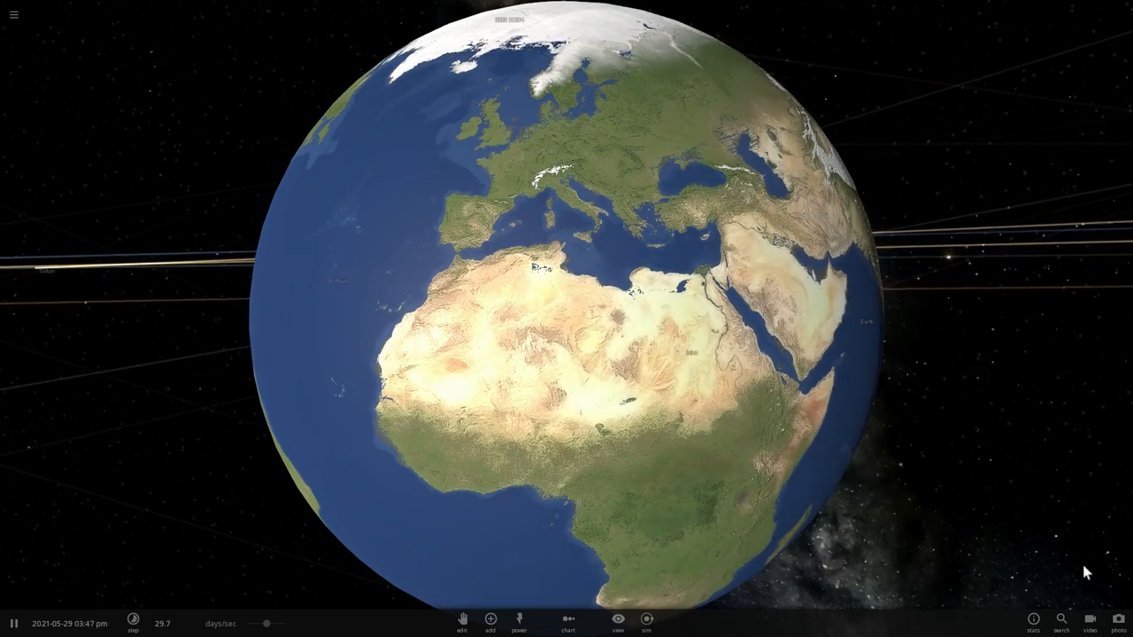
{"action": "left_click", "coordinate": [1119, 621]}
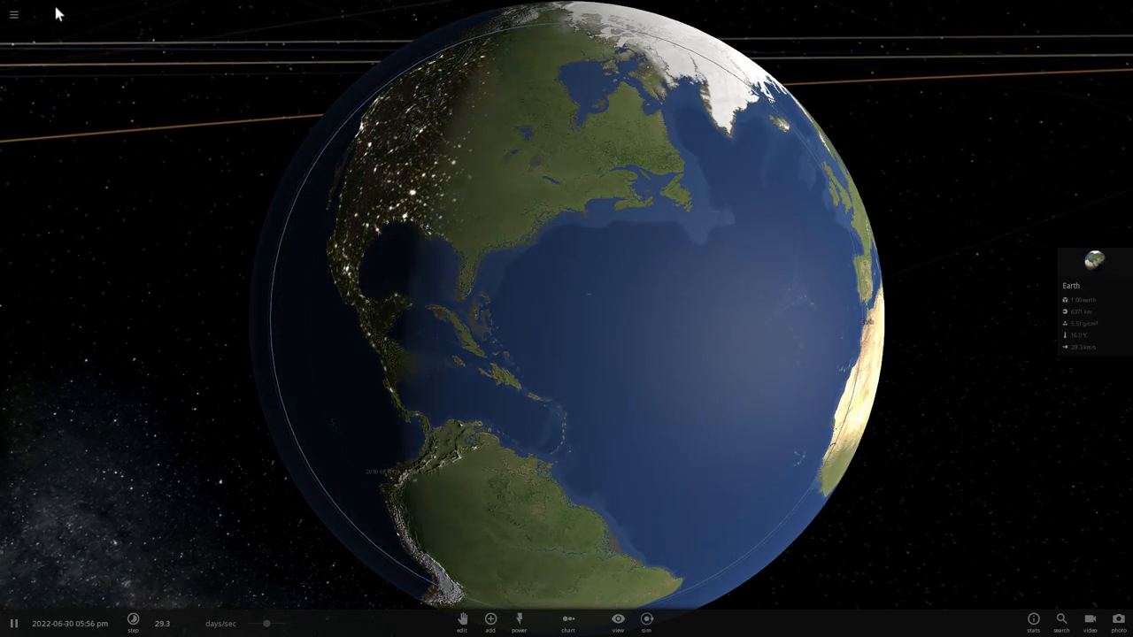
Step: Load the Climate Simulation by searching 'clima' in the simulation library
{"action": "left_click", "coordinate": [13, 15]}
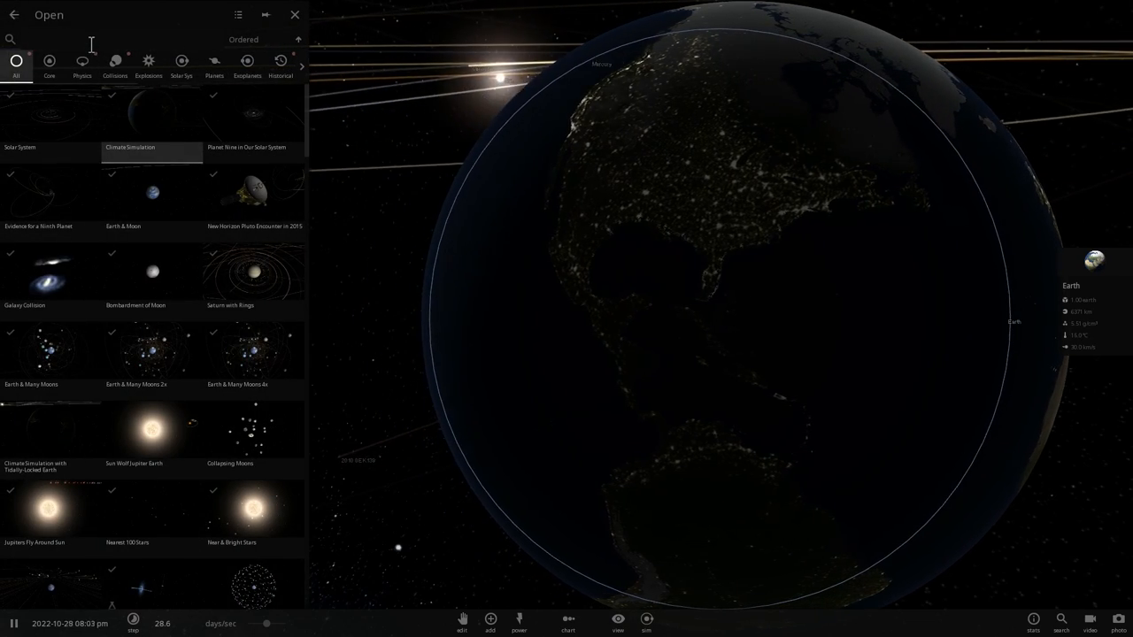
{"action": "type", "text": "clima"}
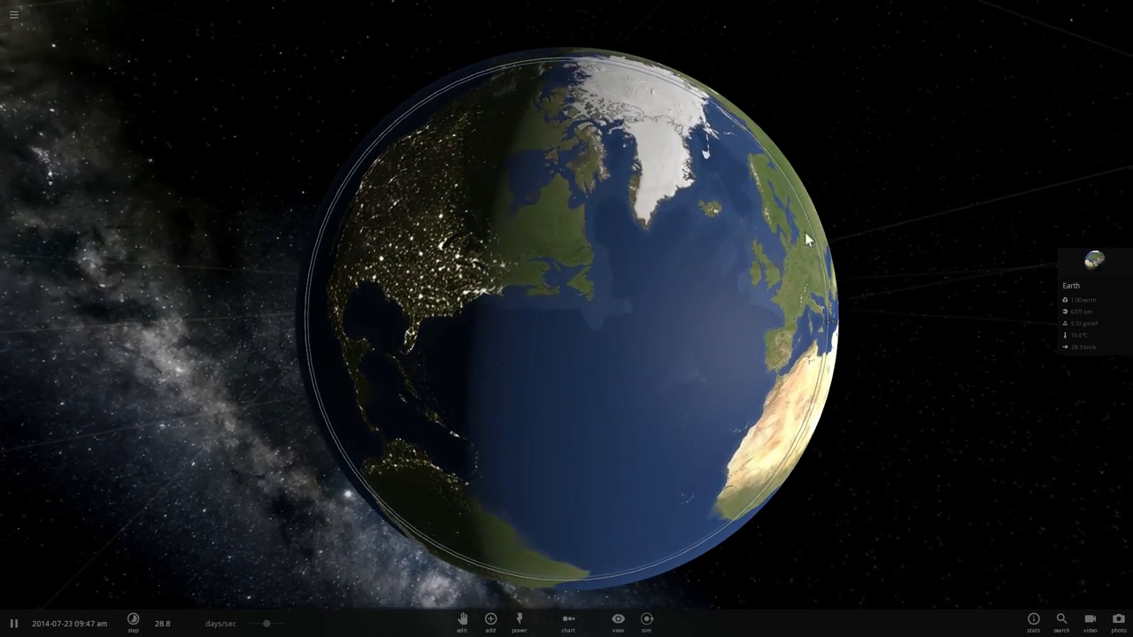
Step: Open Earth's full properties on the Climate tab, with CO2 at 390 ppmv
{"action": "left_click", "coordinate": [1088, 261]}
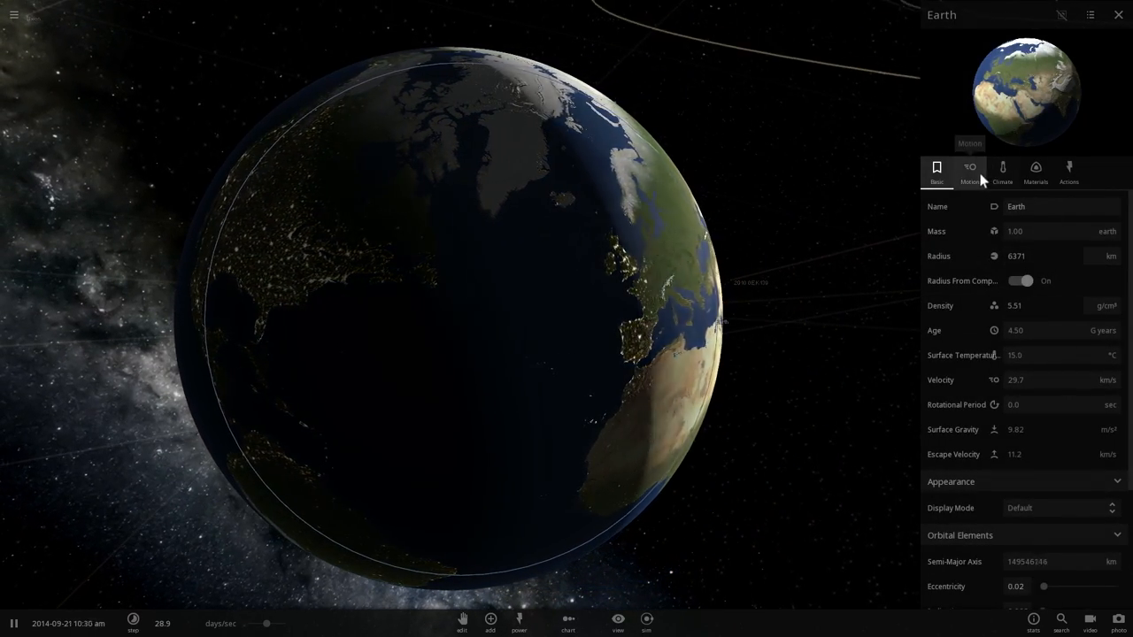
{"action": "left_click", "coordinate": [1003, 169]}
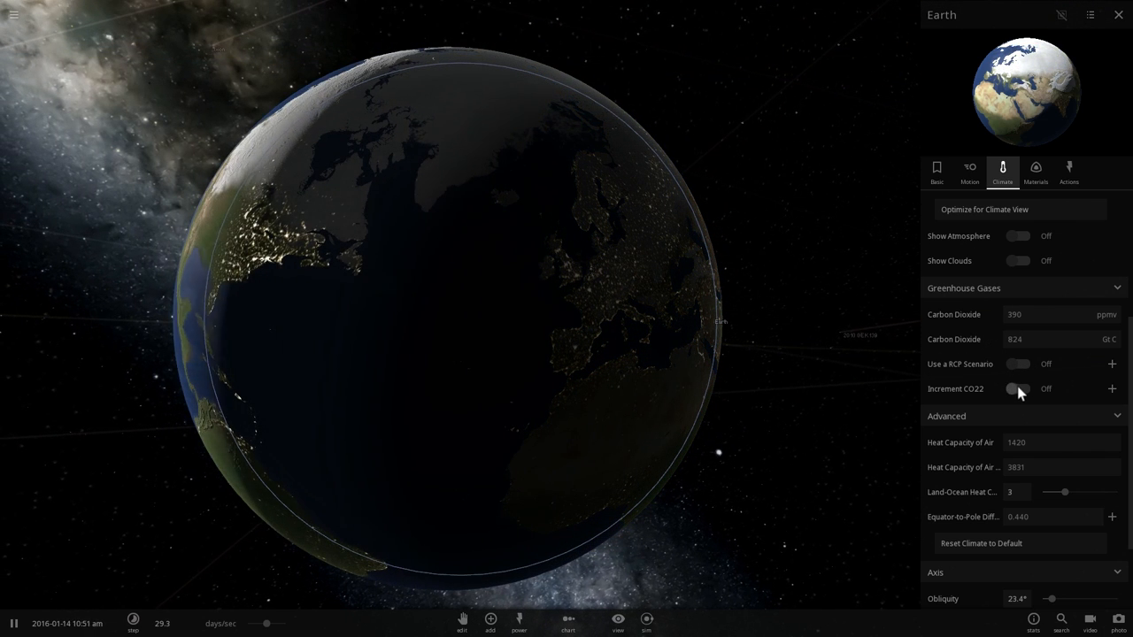
Step: Cycle Earth's CO2 units through preindustrial and 2010 level, back to ppmv reading 364
{"action": "left_click", "coordinate": [1107, 315]}
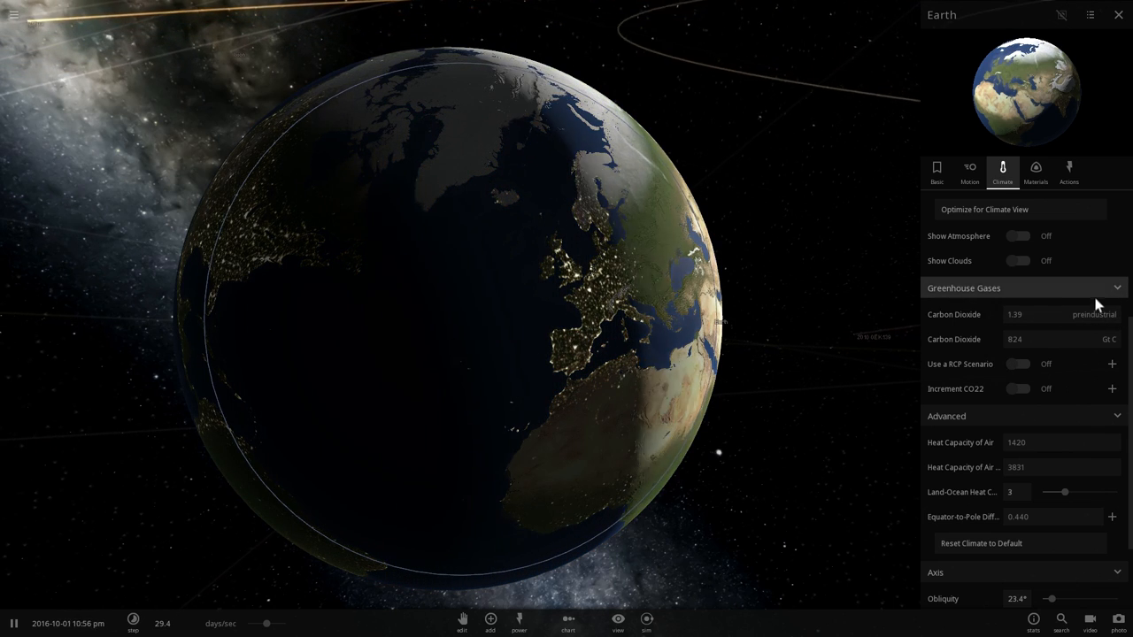
{"action": "left_click", "coordinate": [1095, 315]}
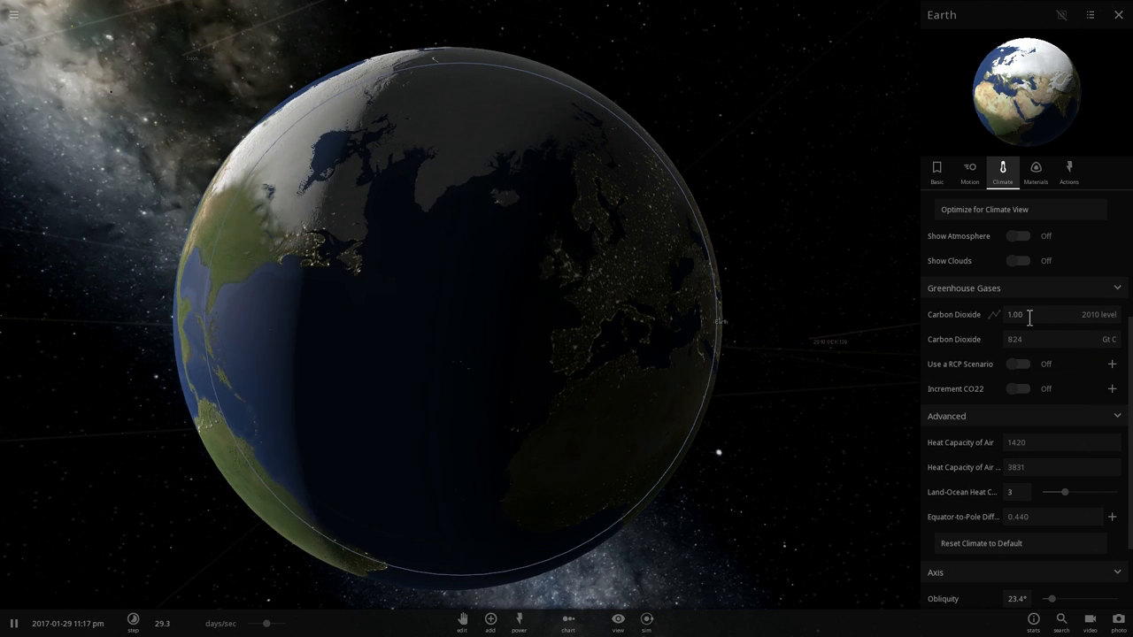
{"action": "left_click", "coordinate": [1100, 314]}
{"action": "type", "text": "360"}
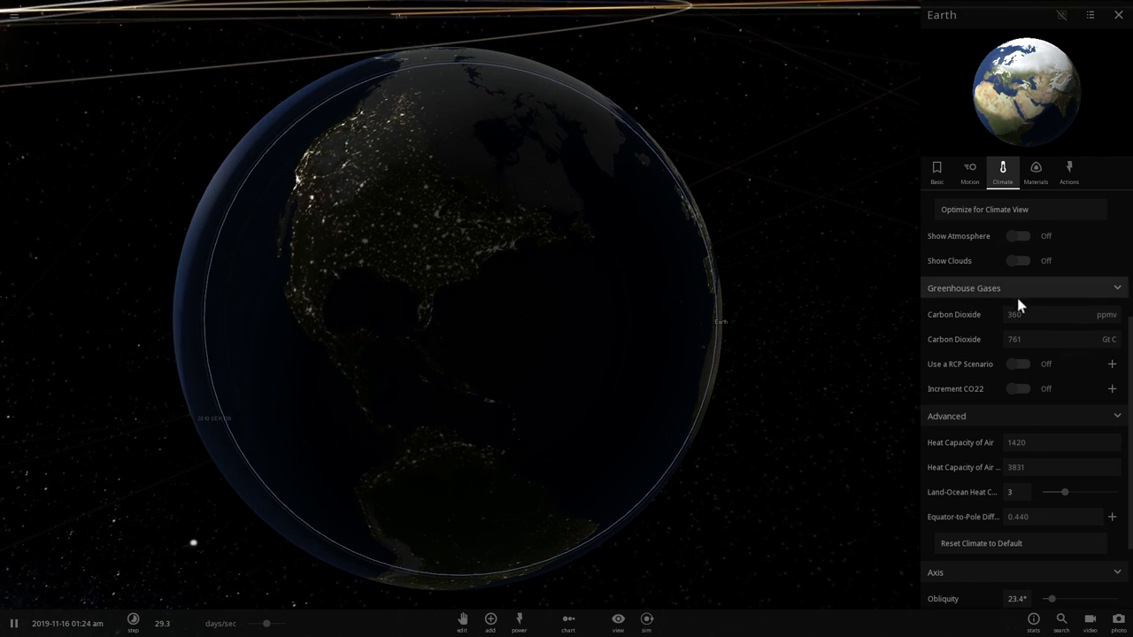
{"action": "left_click", "coordinate": [1054, 314]}
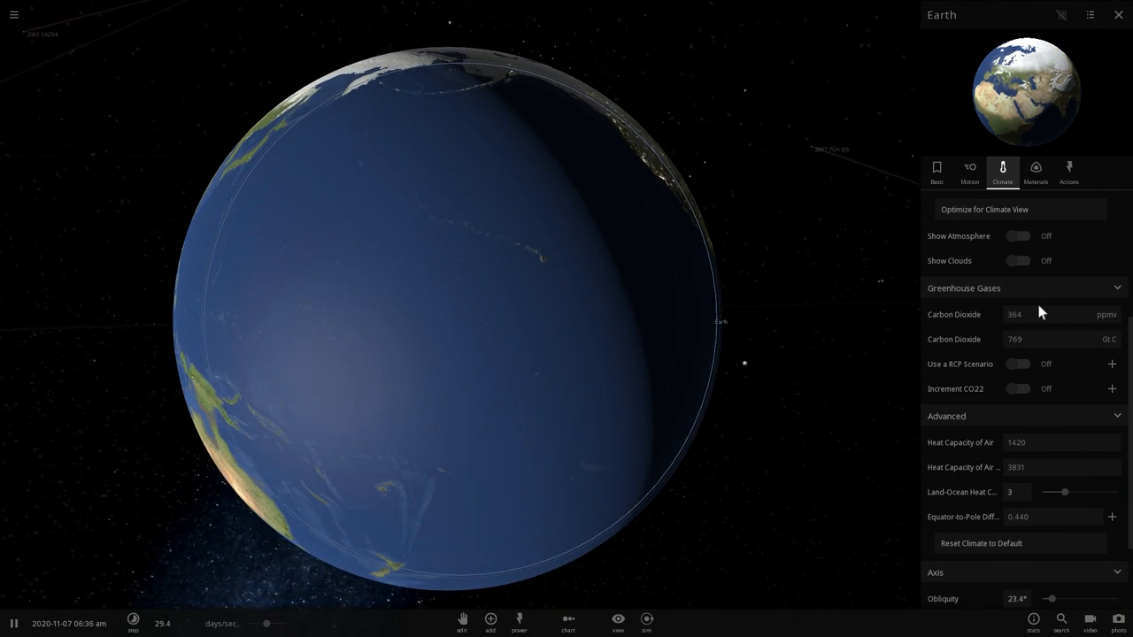
Step: Raise Earth's carbon dioxide to 550 ppmv, warming the surface to 18.6 °C
{"action": "left_click", "coordinate": [1027, 314]}
{"action": "type", "text": "550"}
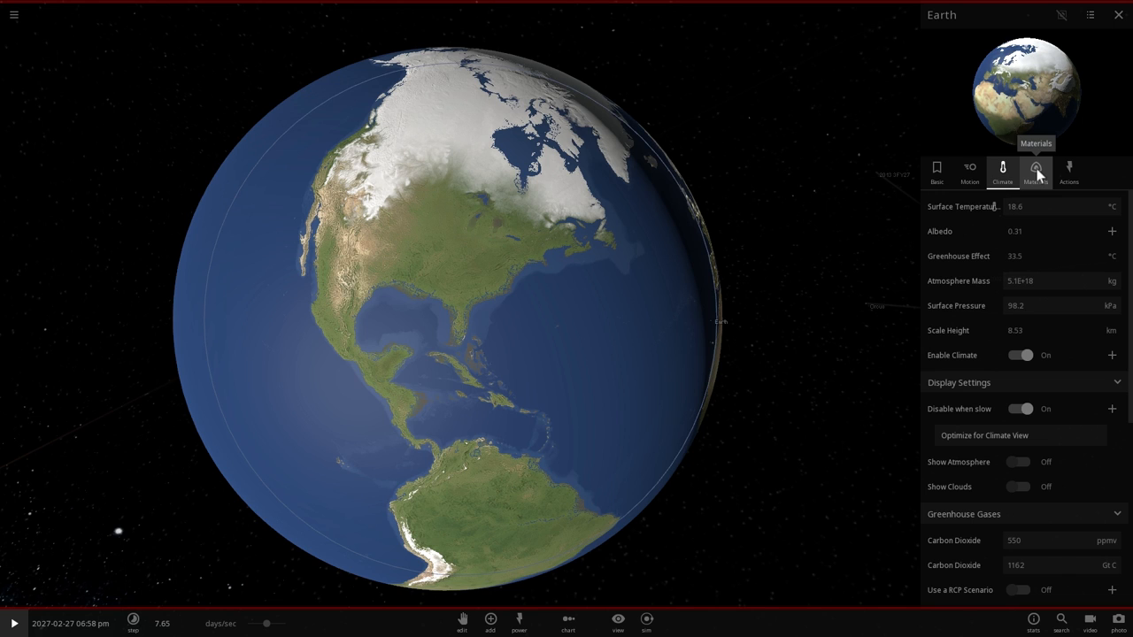
Step: Enter 1.39E+21 kg for Water in Materials and slow time to 4.70 days/sec
{"action": "left_click", "coordinate": [13, 623]}
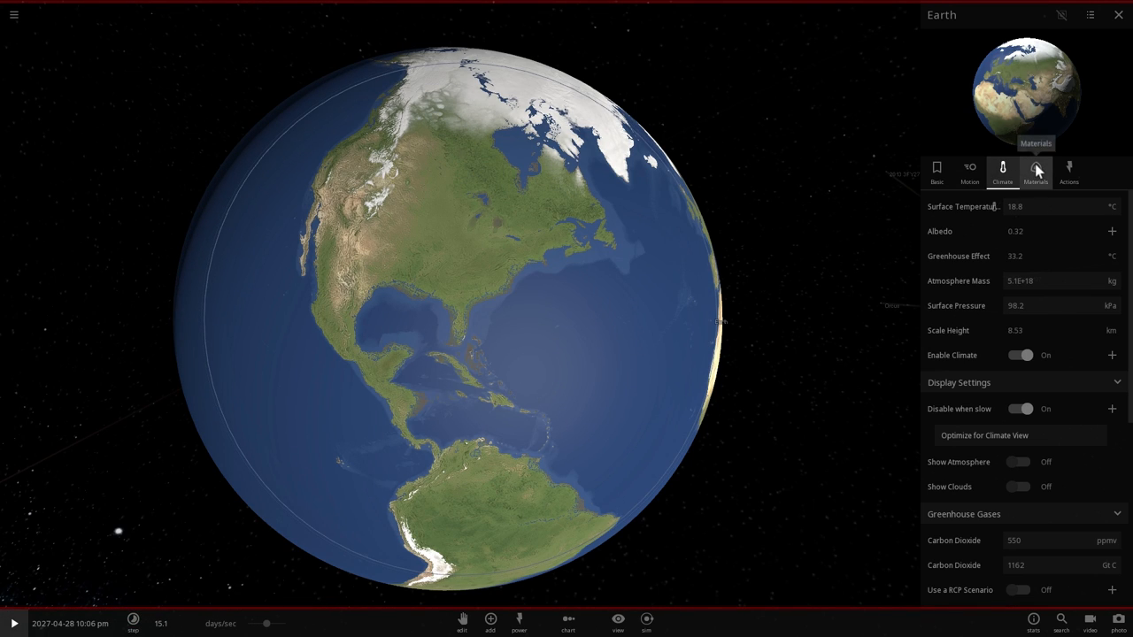
{"action": "left_click", "coordinate": [1036, 173]}
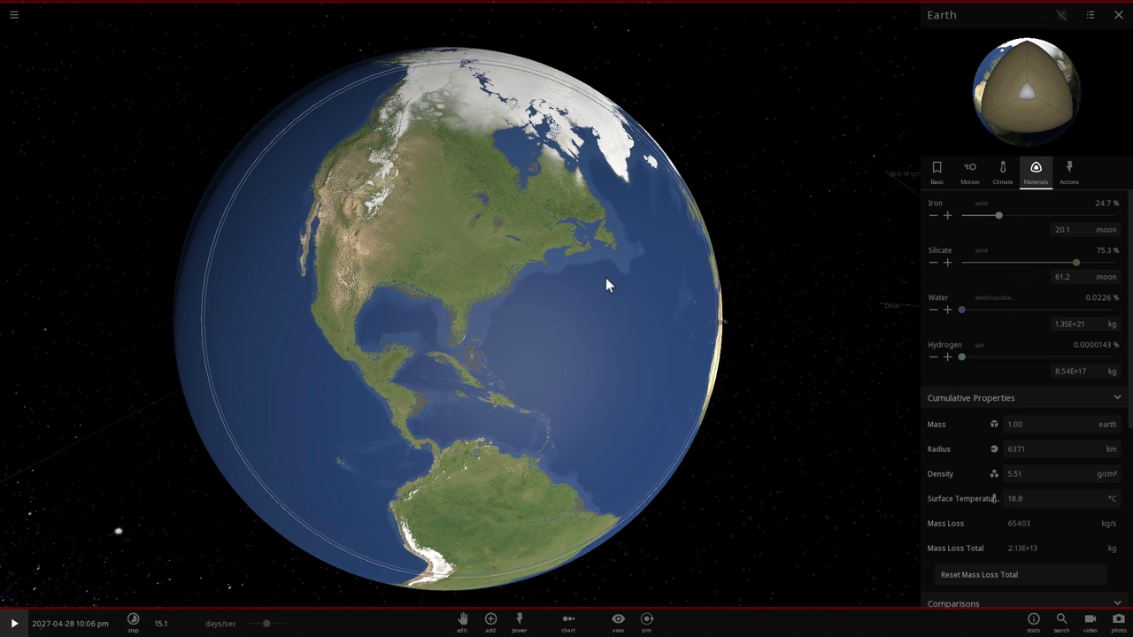
{"action": "mouse_move", "coordinate": [860, 291]}
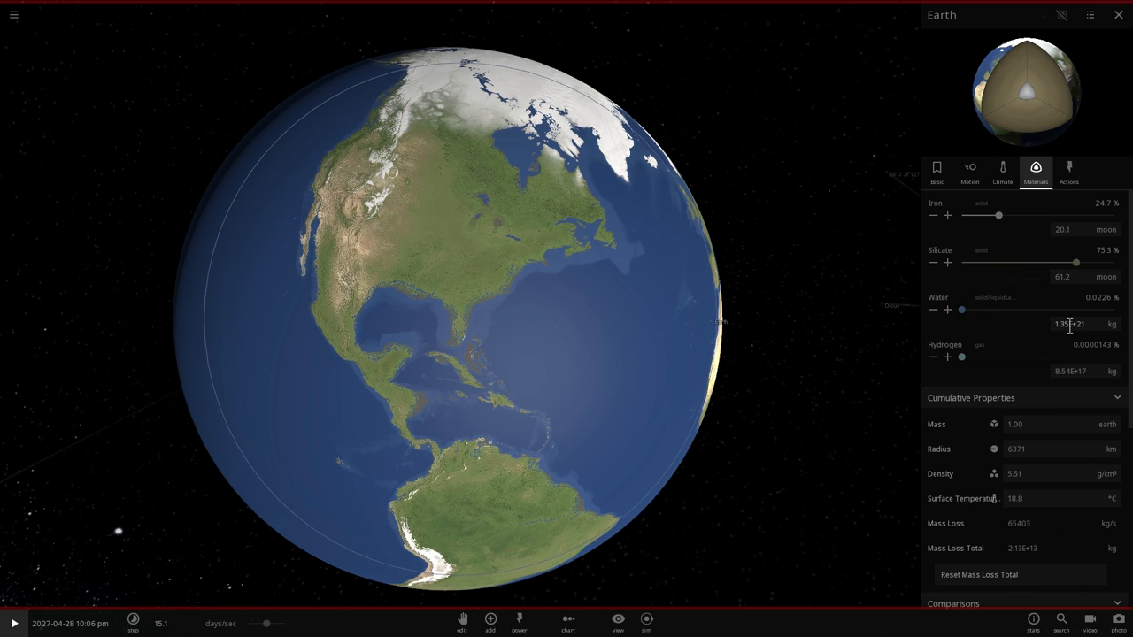
{"action": "mouse_move", "coordinate": [1072, 325]}
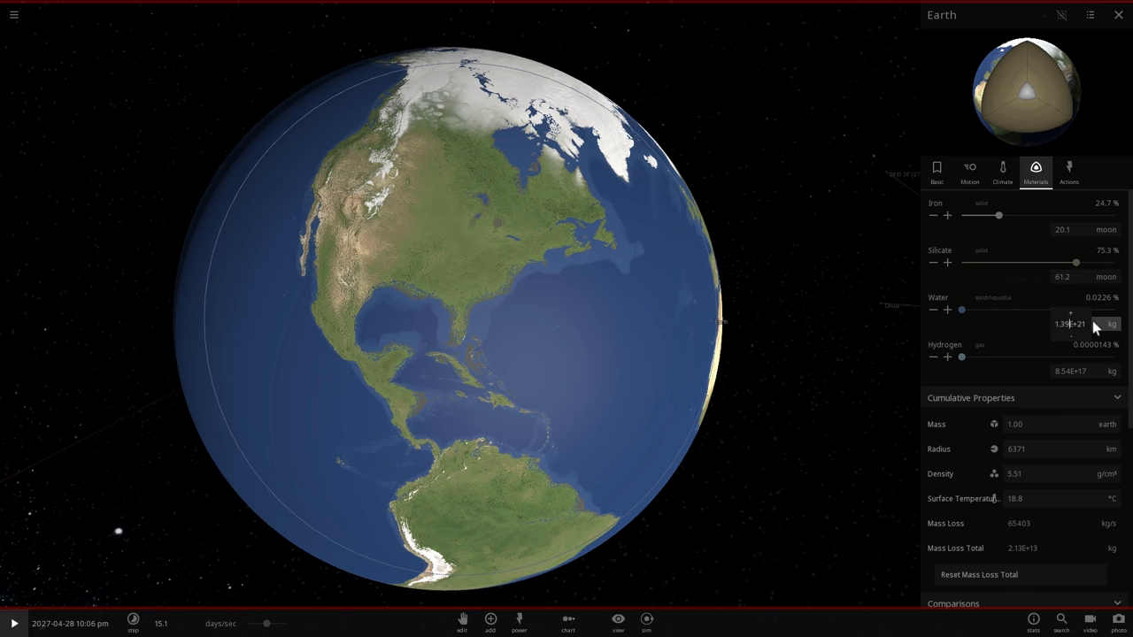
{"action": "left_click", "coordinate": [1071, 314]}
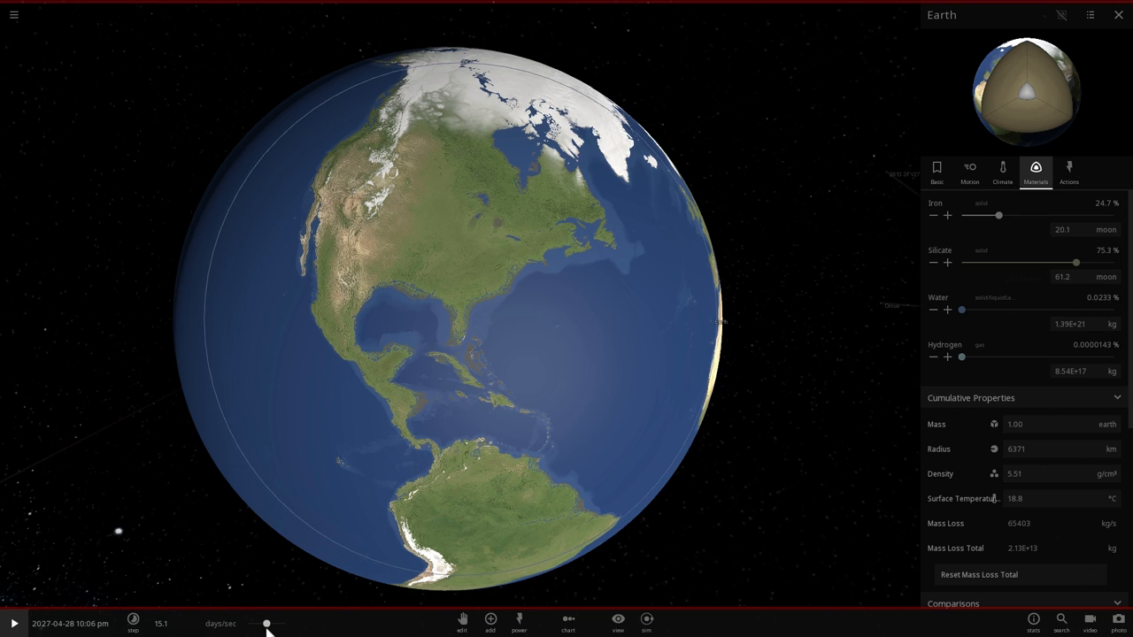
{"action": "left_click_drag", "start_coordinate": [266, 624], "coordinate": [248, 623]}
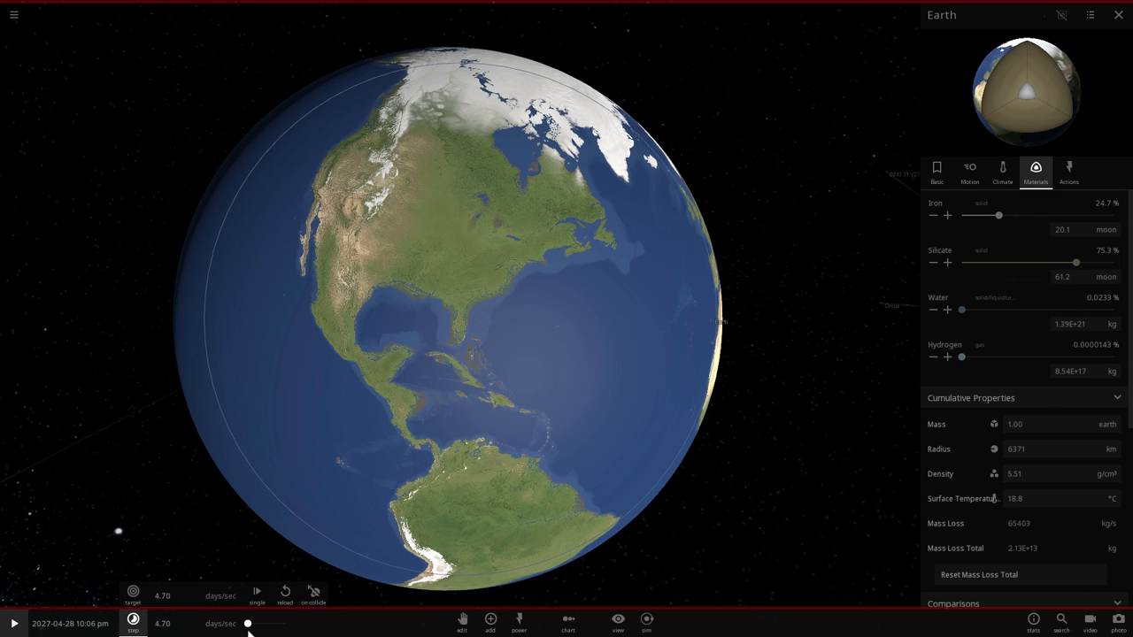
Step: Run the climate simulation into May 2028, surface temperature reaching 19.2 °C
{"action": "left_click", "coordinate": [13, 623]}
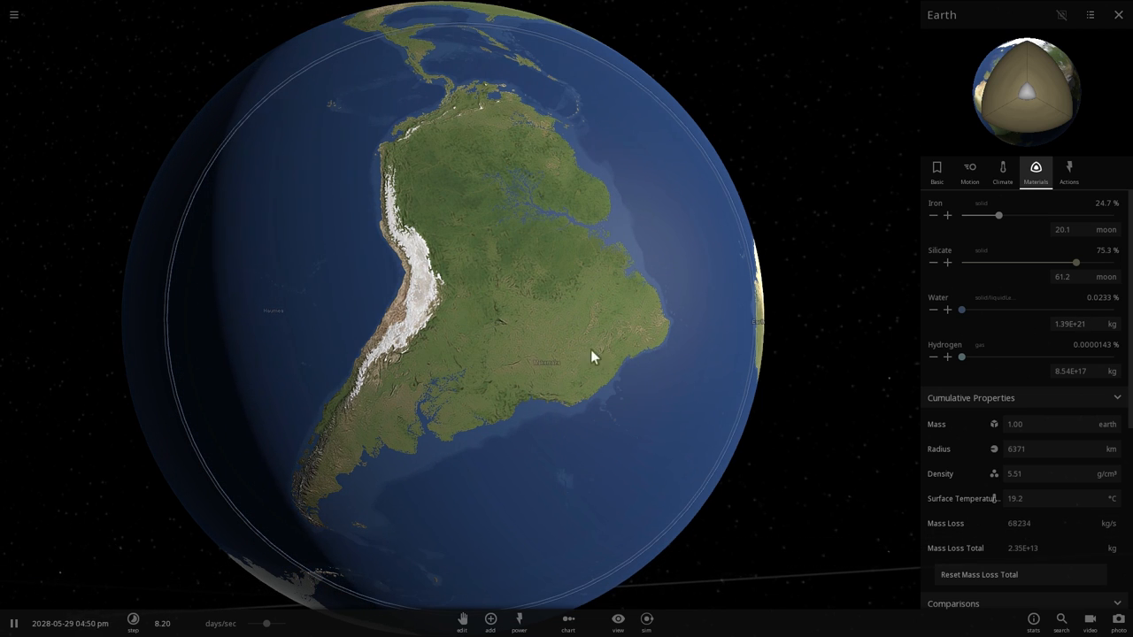
Step: Turn the globe toward Africa and the Middle East, toggling playback into September 2028
{"action": "left_click_drag", "start_coordinate": [594, 355], "coordinate": [387, 255]}
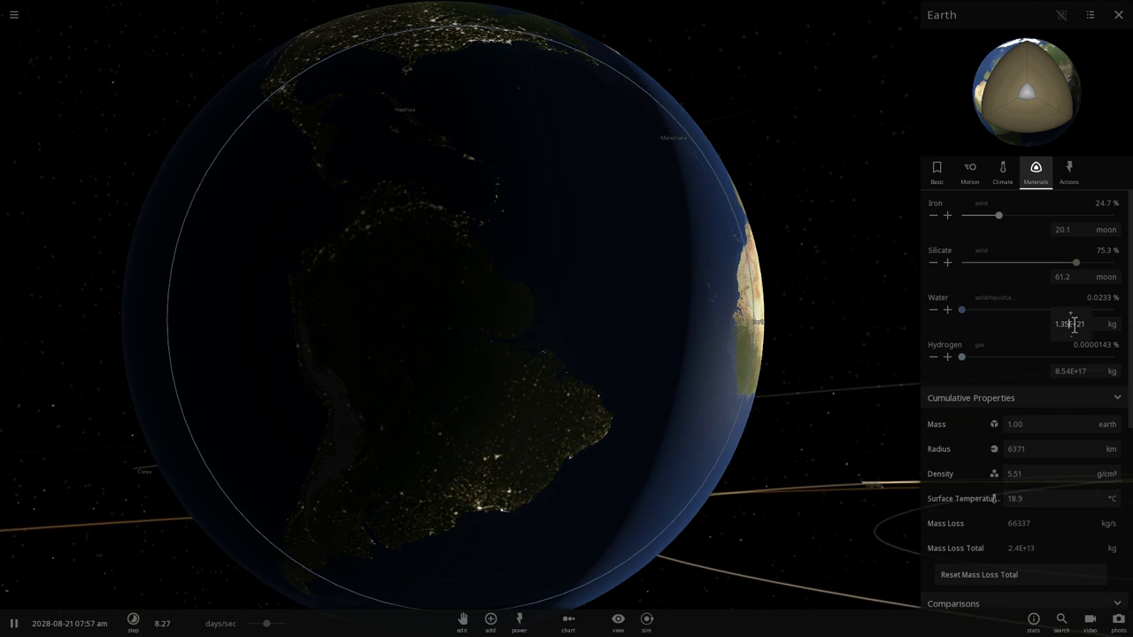
{"action": "left_click", "coordinate": [13, 623]}
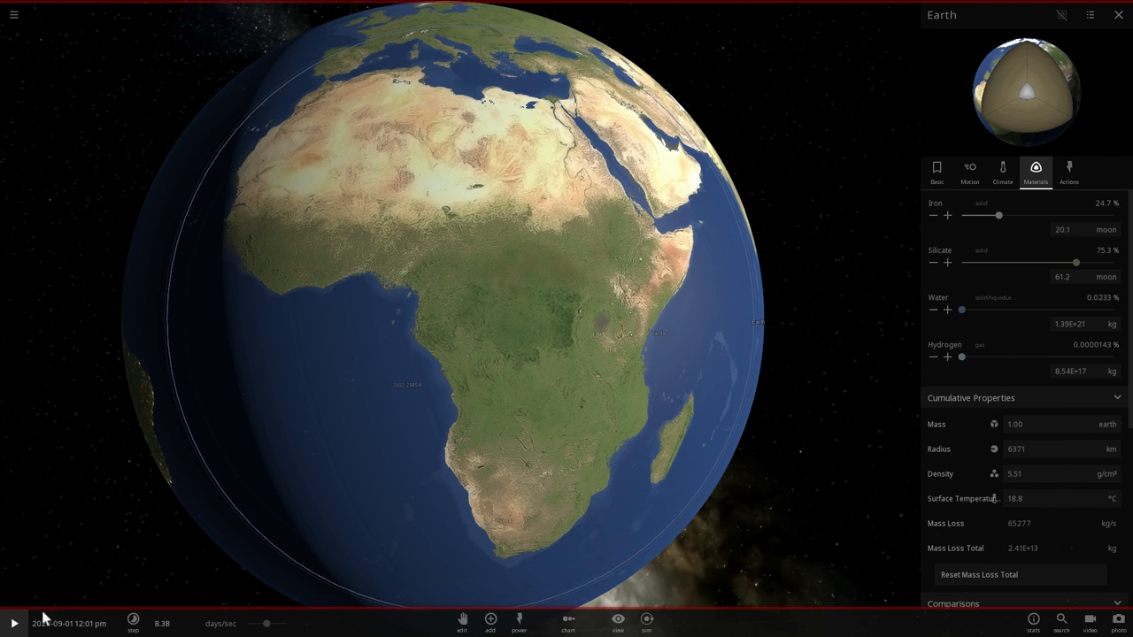
{"action": "left_click", "coordinate": [12, 623]}
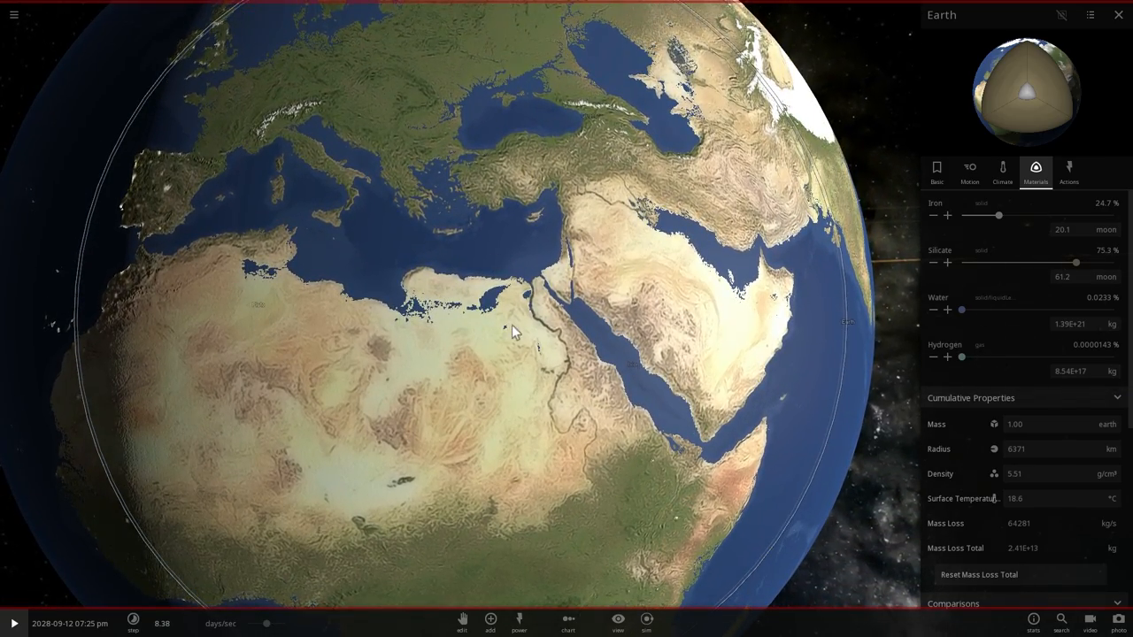
Step: Turn the globe to Europe, restore water to 1.35E+21 kg, and resume the simulation
{"action": "left_click_drag", "start_coordinate": [516, 332], "coordinate": [494, 252]}
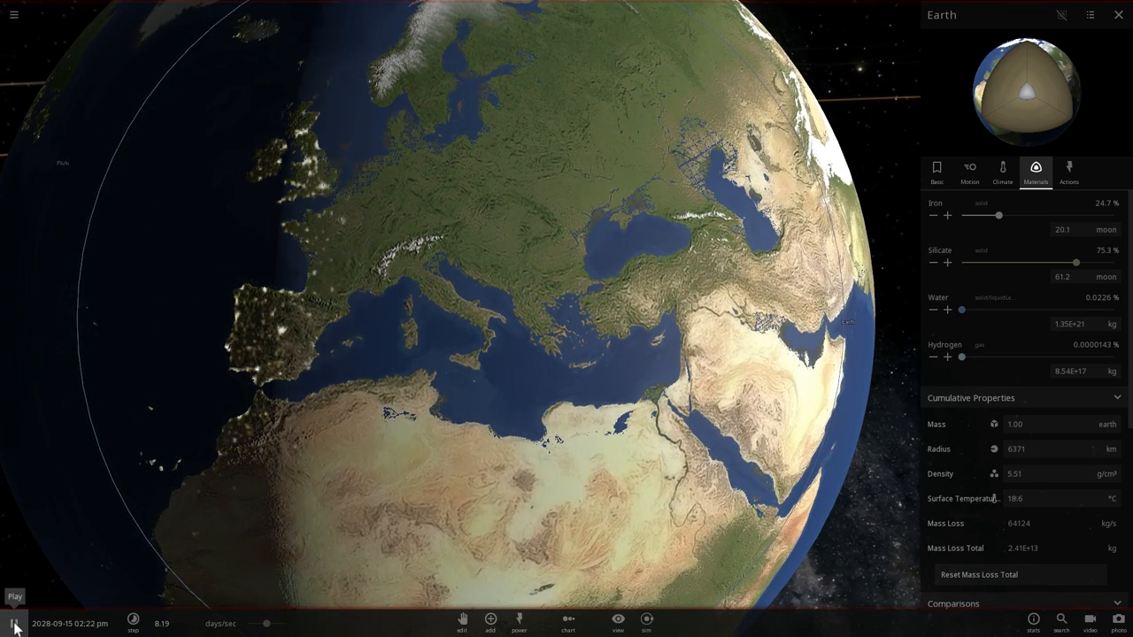
{"action": "left_click", "coordinate": [13, 623]}
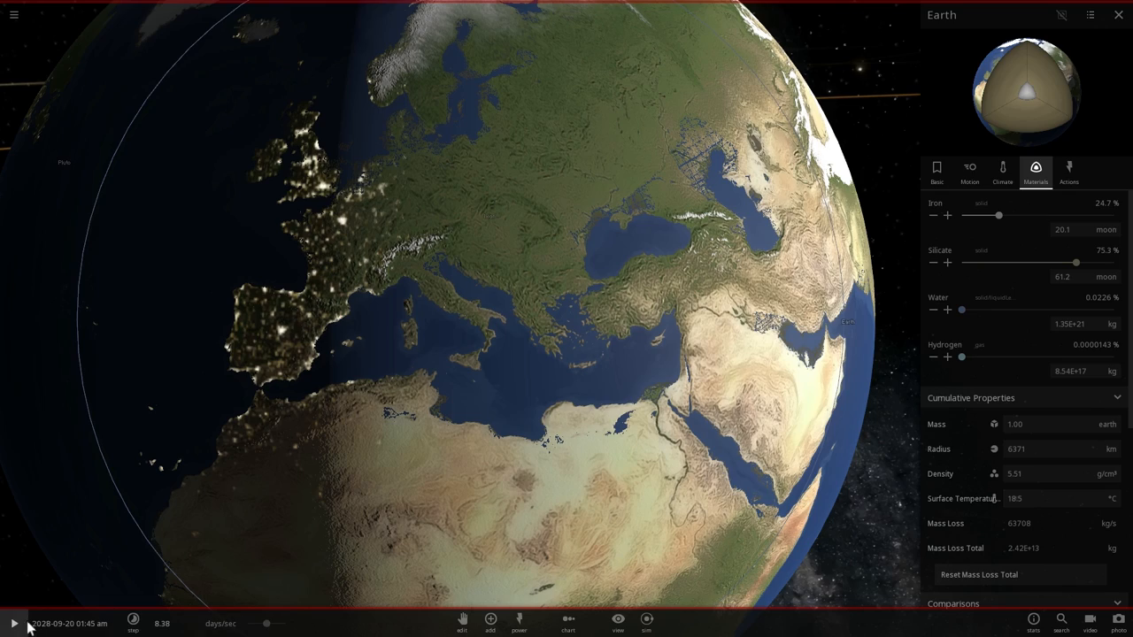
{"action": "left_click", "coordinate": [13, 624]}
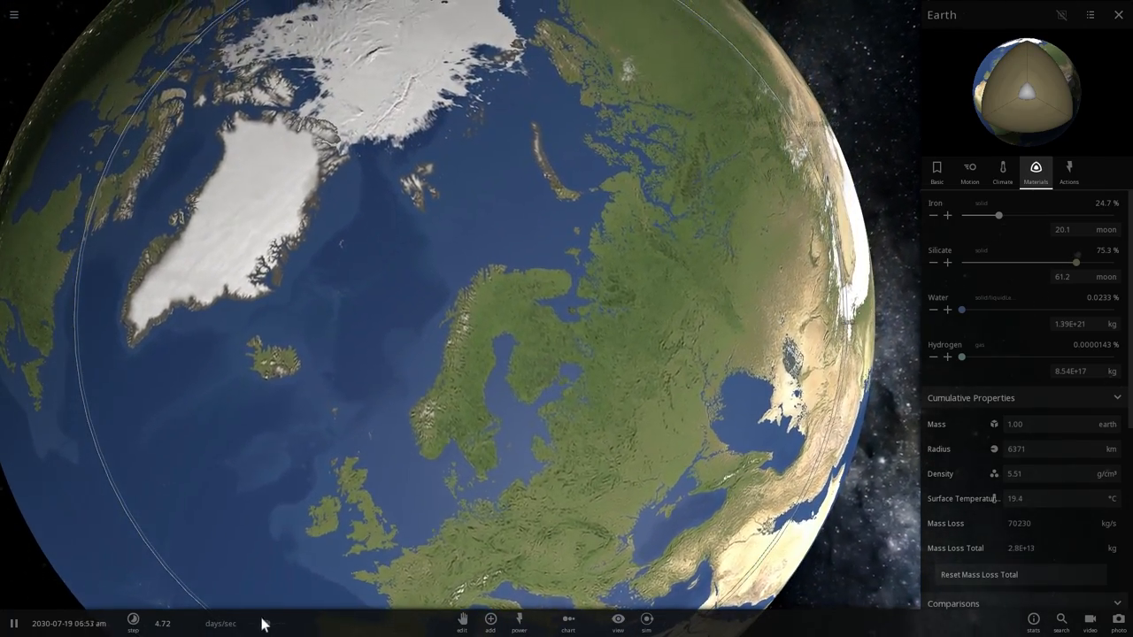
Step: Speed time up to 17.7 days/sec, reaching November 2030 with Asia in view
{"action": "left_click", "coordinate": [133, 623]}
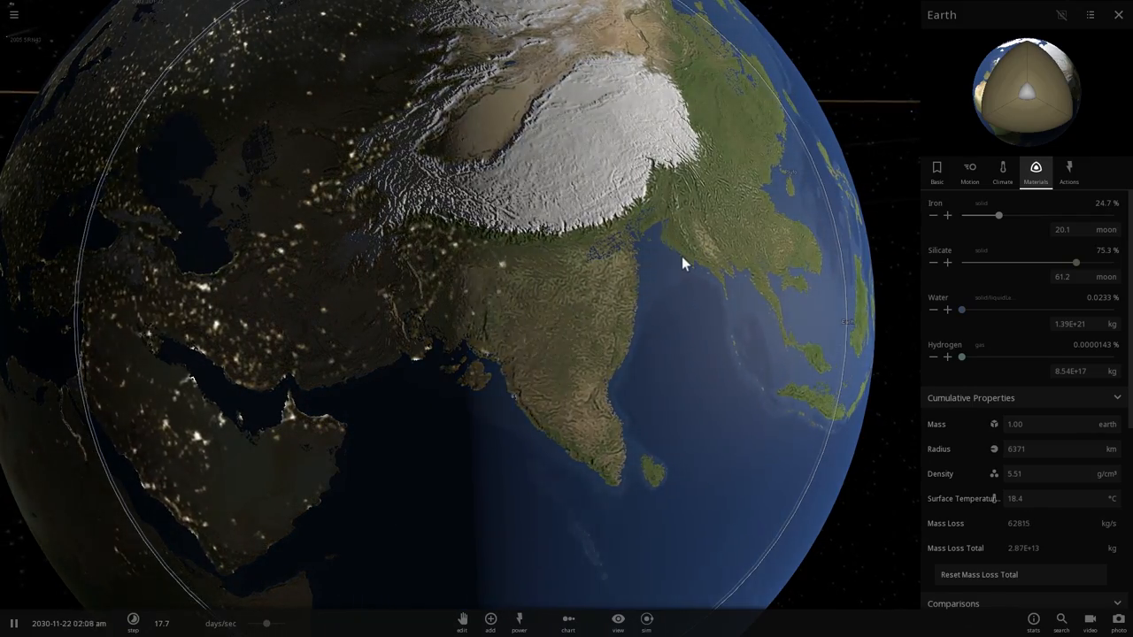
Step: Rotate the globe to face the Middle East and the Arabian Peninsula coastlines
{"action": "left_click_drag", "start_coordinate": [682, 263], "coordinate": [613, 232]}
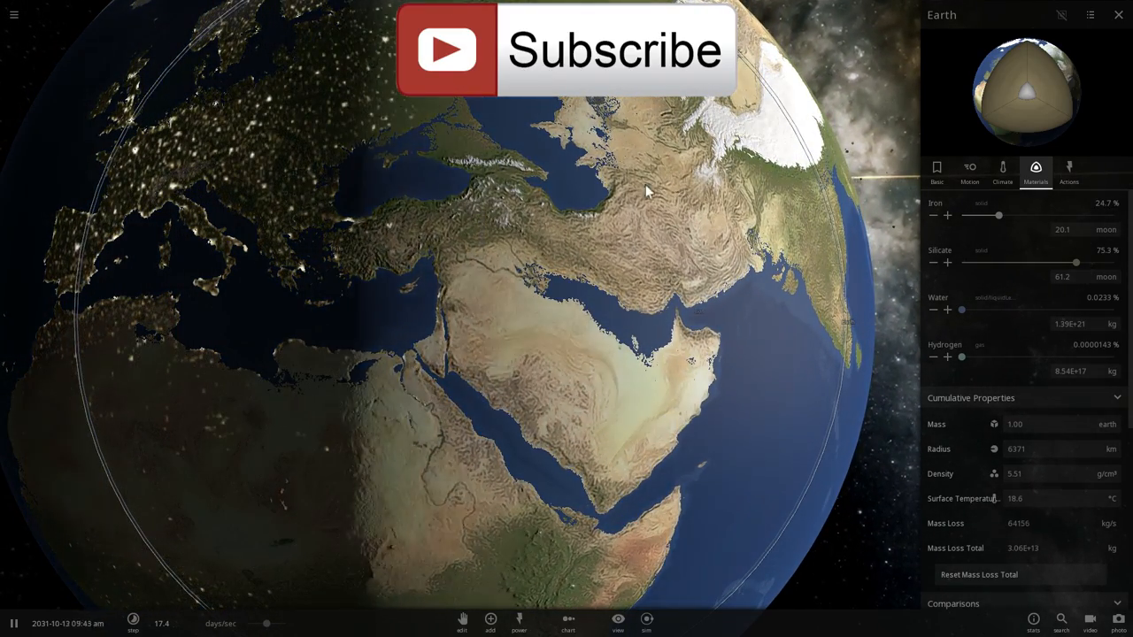
Step: Drag the view outward to bring all of Asia into sight
{"action": "left_click_drag", "start_coordinate": [646, 190], "coordinate": [576, 203]}
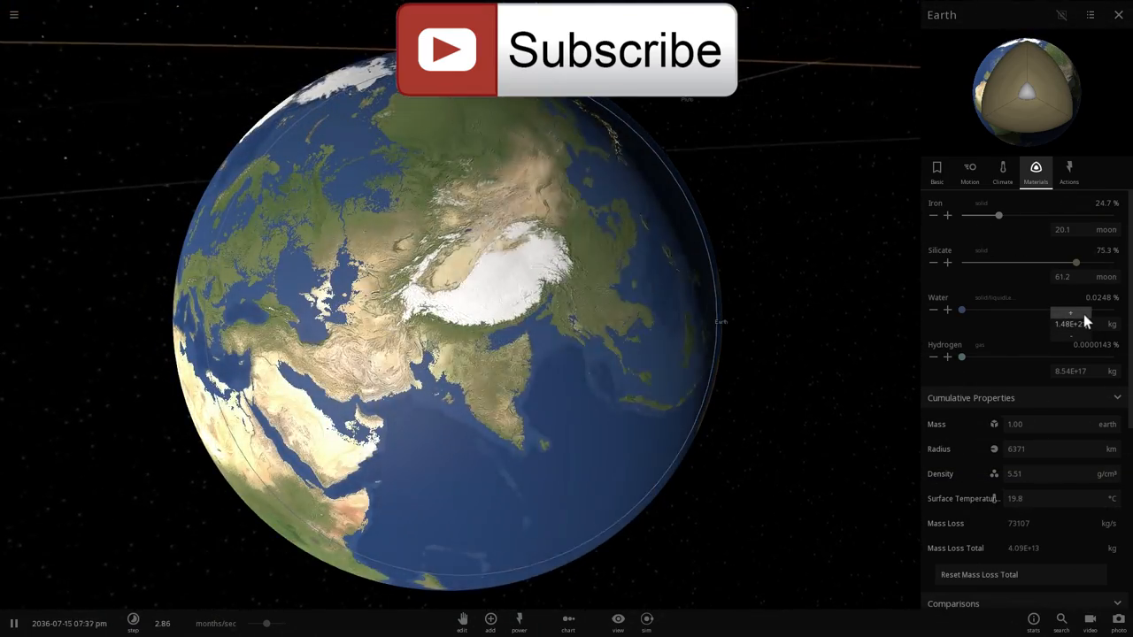
{"action": "mouse_move", "coordinate": [1087, 322]}
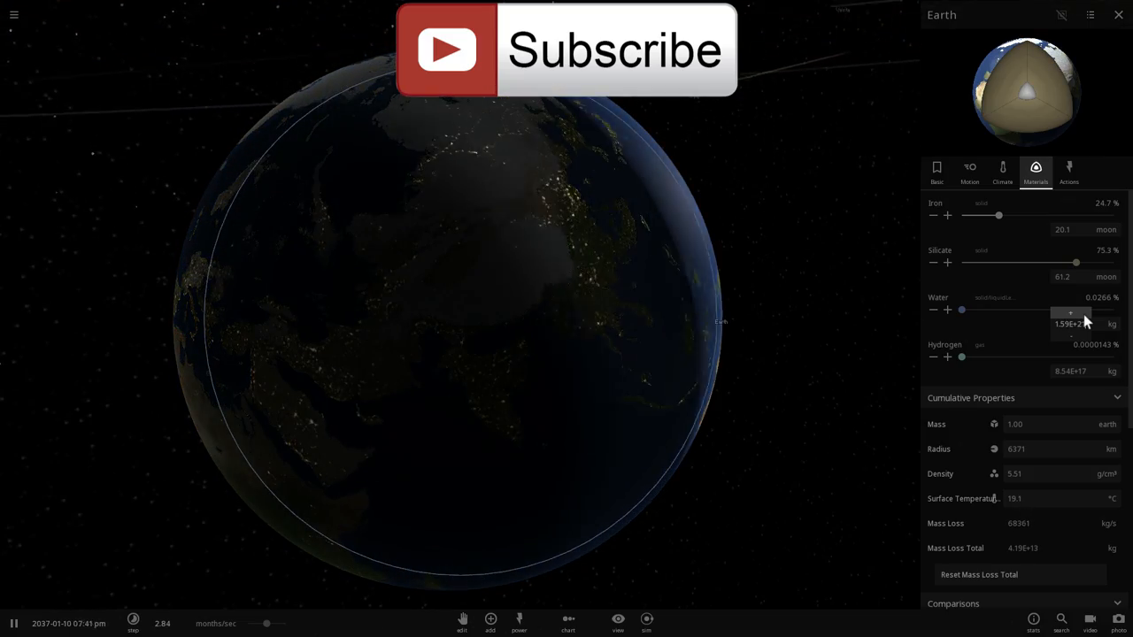